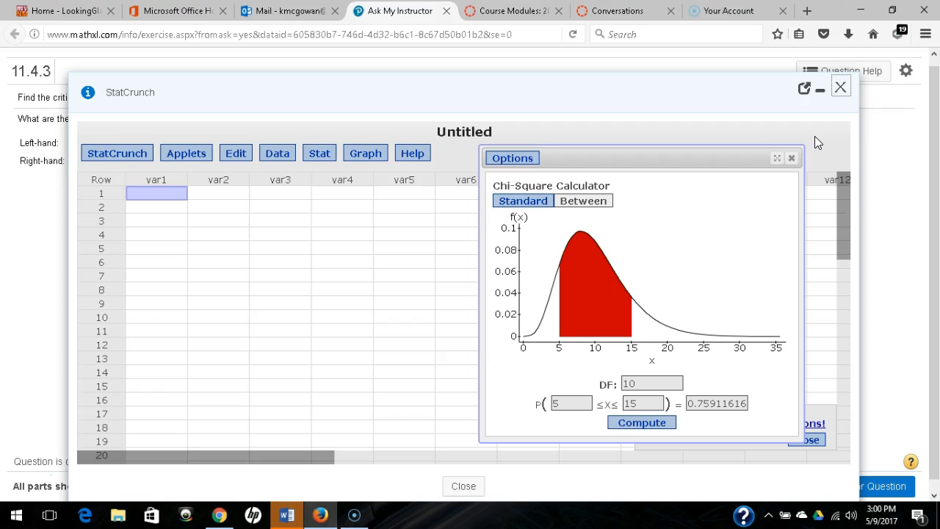
Dismiss the chi-square calculator and show the list of distribution calculators under Stat.
{"action": "left_click", "coordinate": [791, 157]}
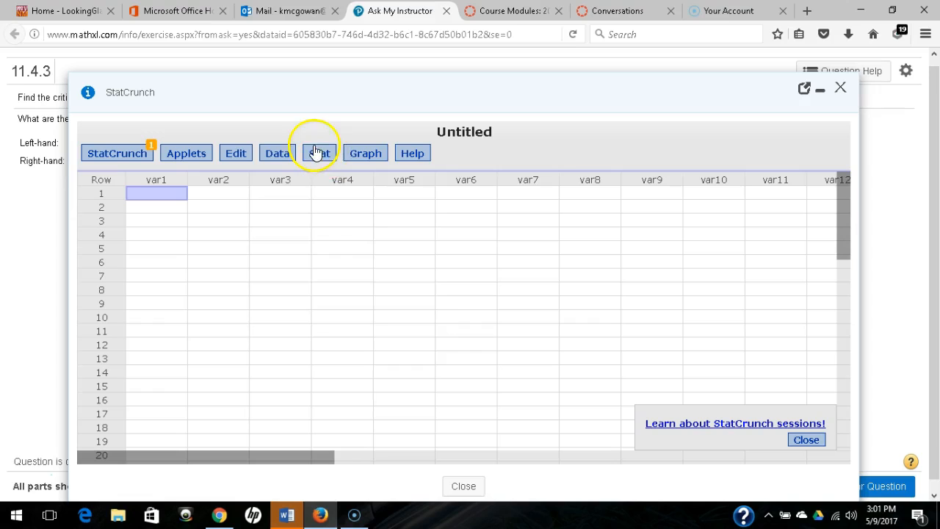
{"action": "left_click", "coordinate": [320, 153]}
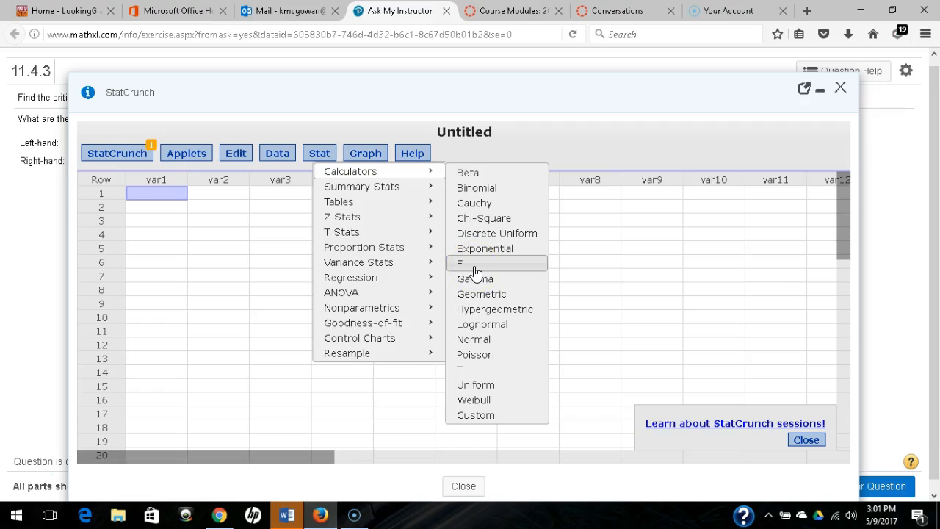
{"action": "left_click", "coordinate": [460, 263]}
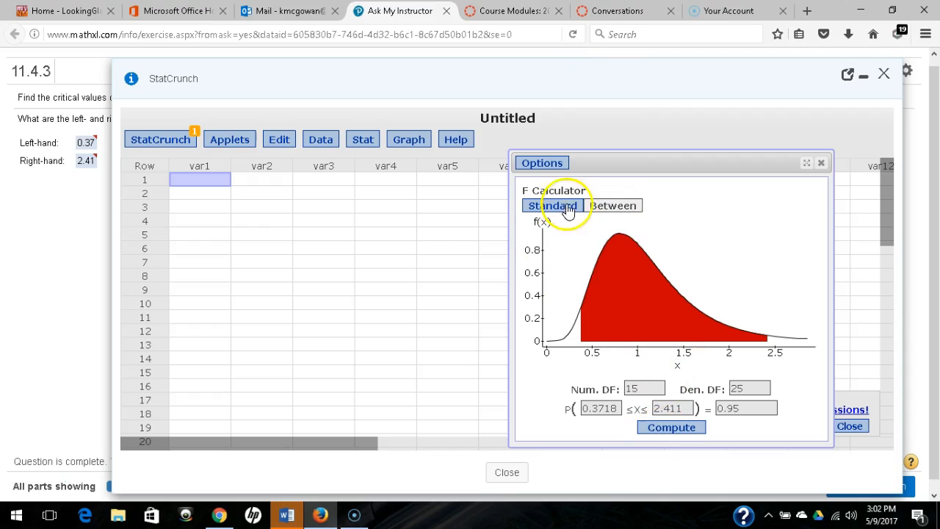
{"action": "mouse_move", "coordinate": [788, 458]}
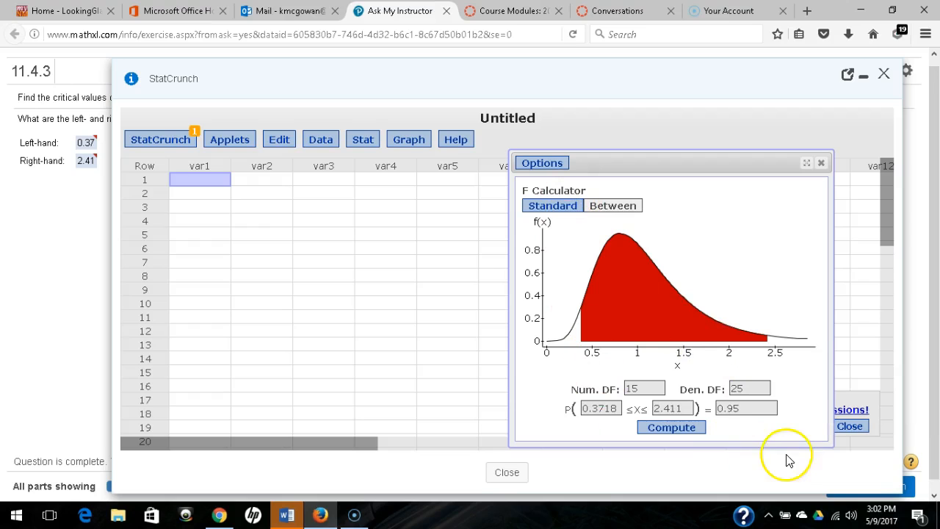